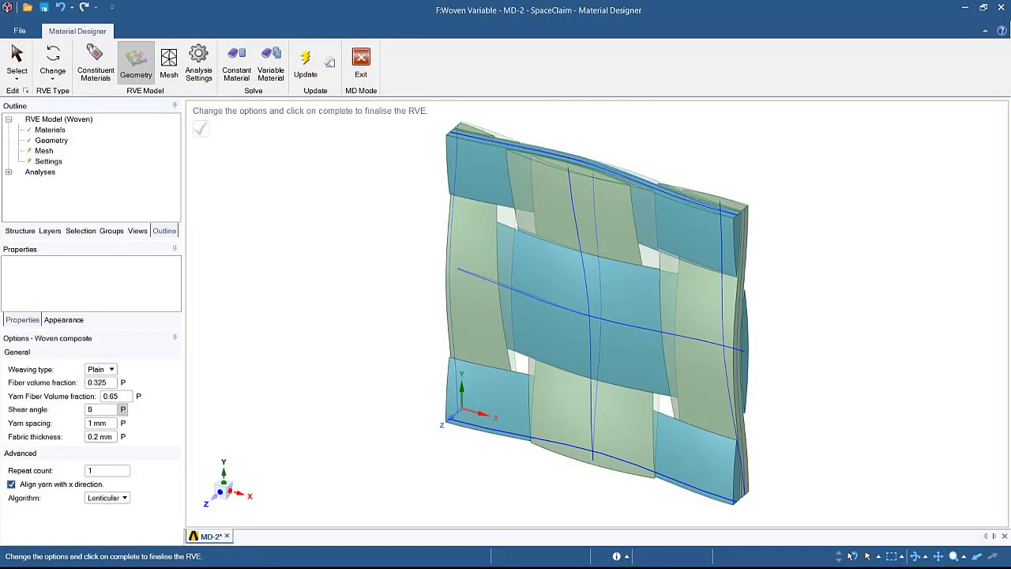
Enter shear angle values 30 then 10 for the woven unit-cell geometry
{"action": "type", "text": "30"}
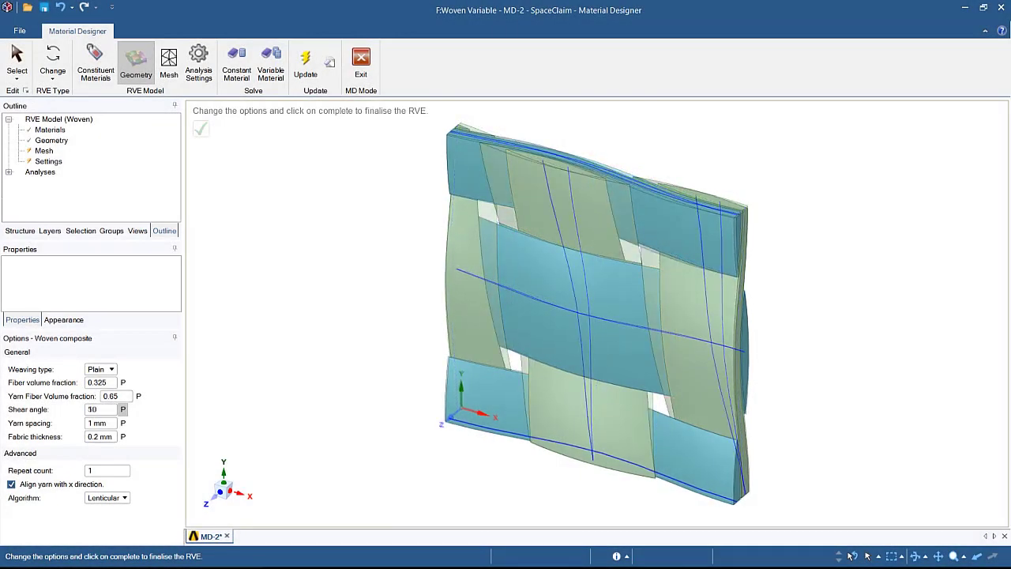
{"action": "type", "text": "10"}
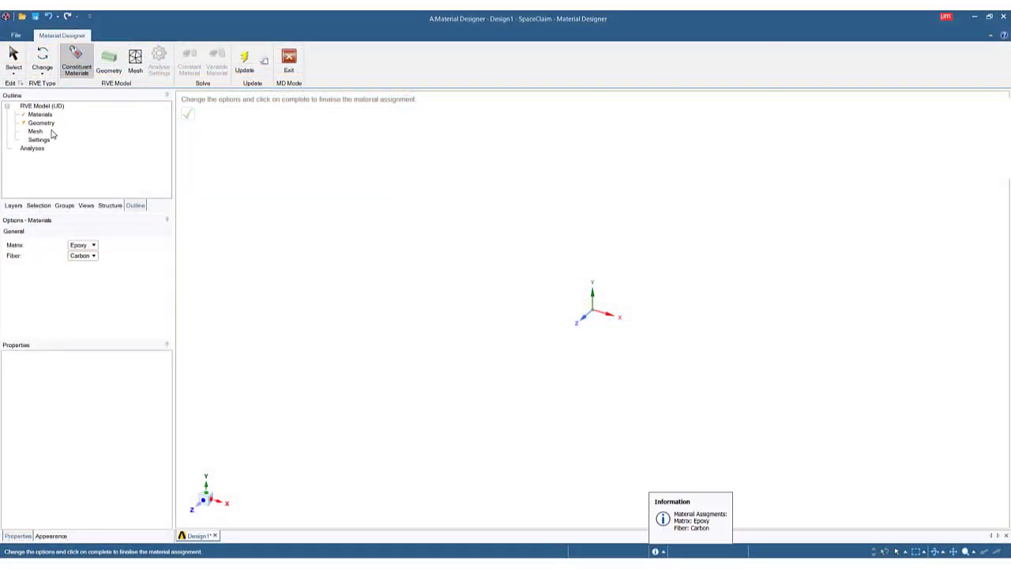
Generate the unidirectional RVE geometry with 0.7 fibre volume fraction and start its constant material evaluation
{"action": "left_click", "coordinate": [108, 60]}
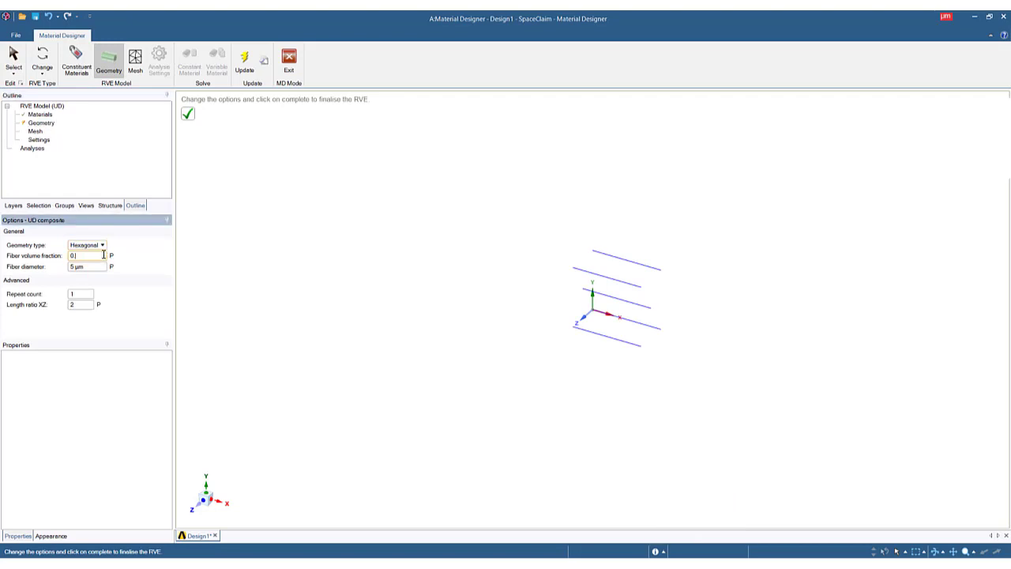
{"action": "type", "text": "0.7"}
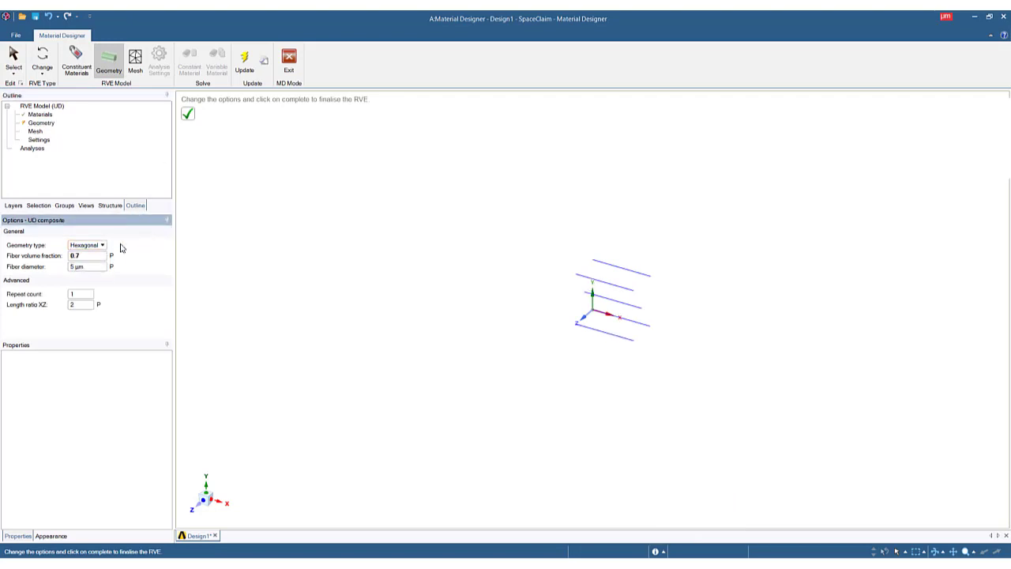
{"action": "left_click", "coordinate": [188, 113]}
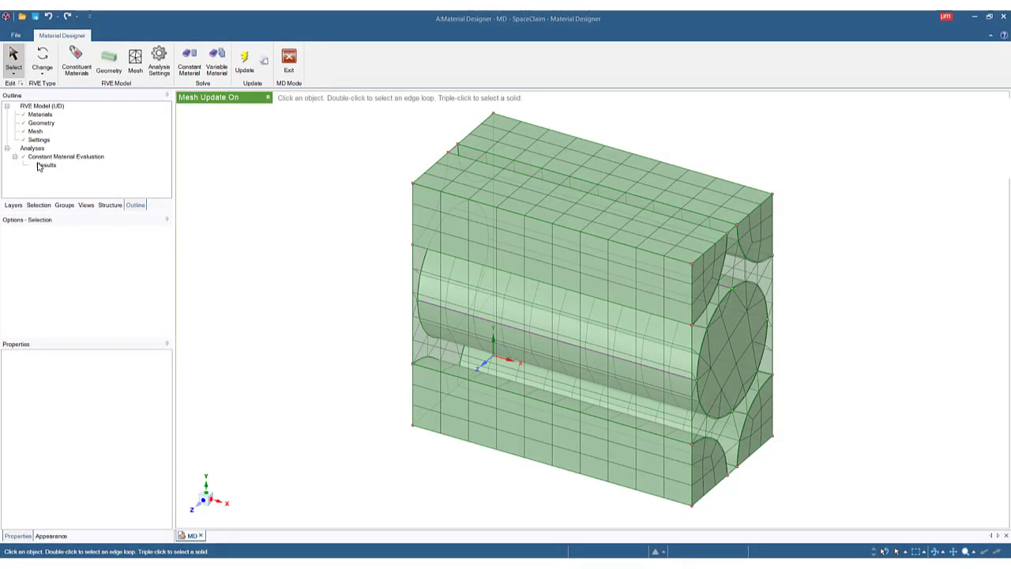
{"action": "double_click", "coordinate": [46, 164]}
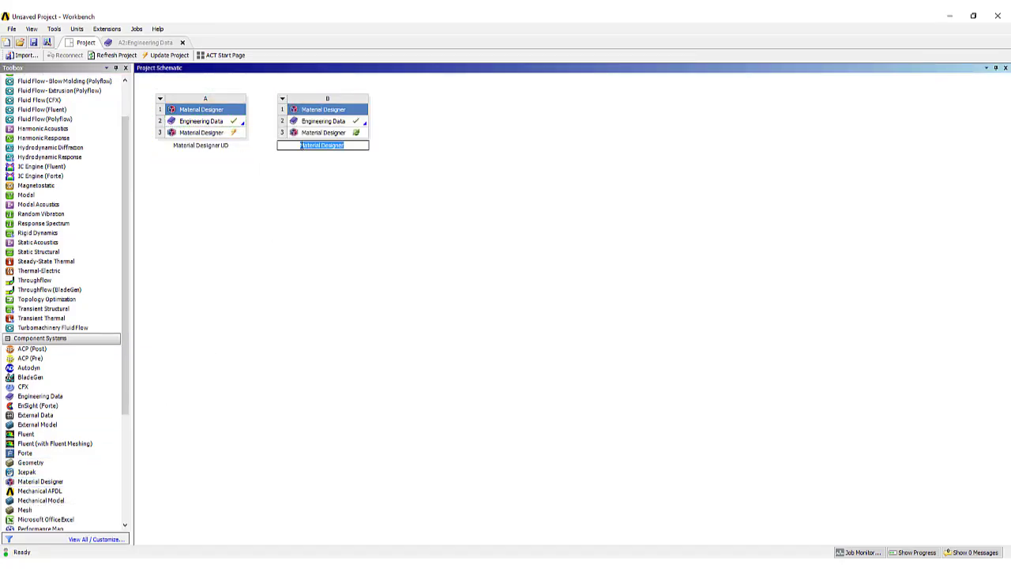
Assign matrix and UD Carbon Epoxy yarn to the woven RVE and confirm its weave geometry
{"action": "right_click", "coordinate": [202, 133]}
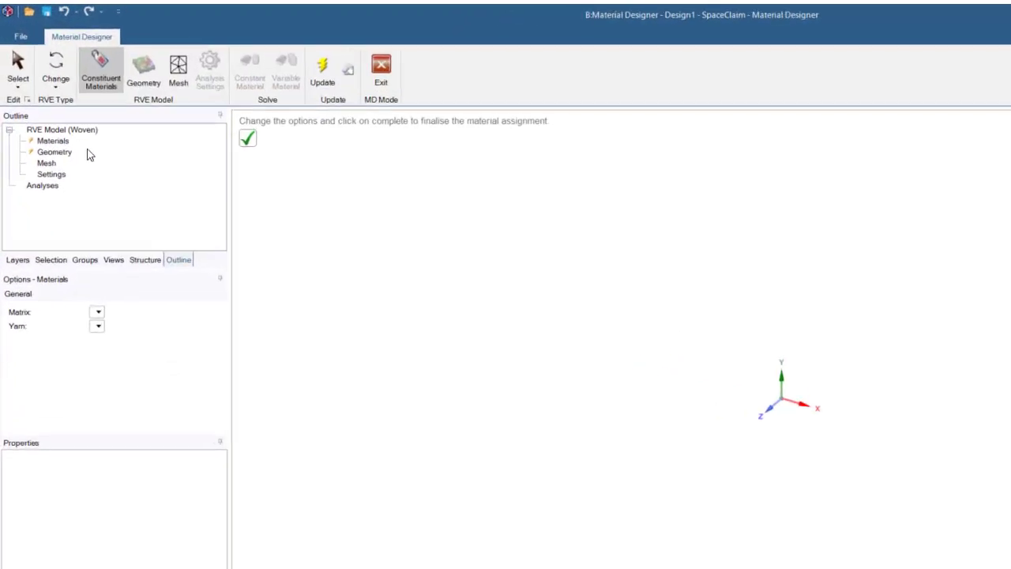
{"action": "left_click", "coordinate": [135, 366]}
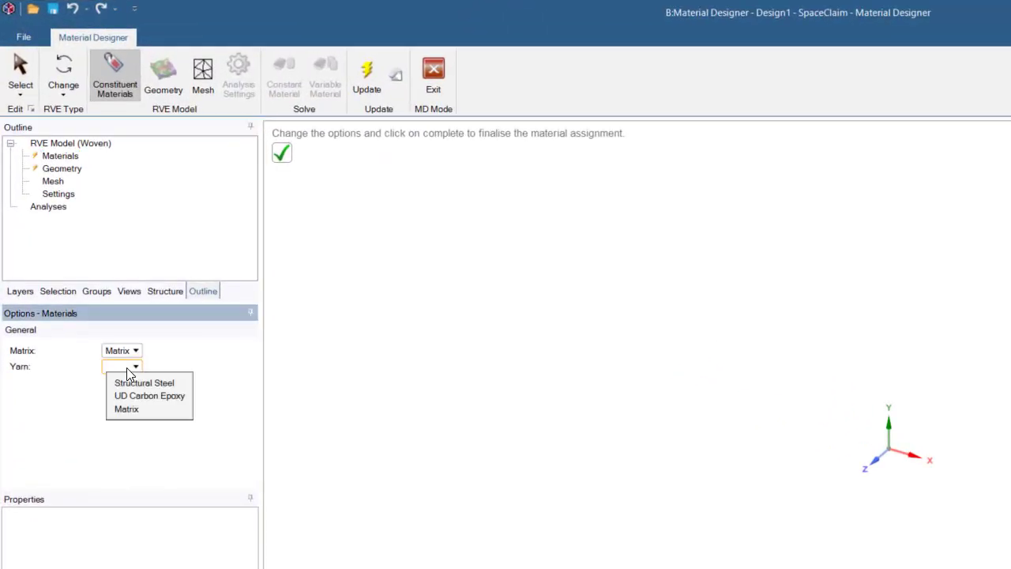
{"action": "left_click", "coordinate": [148, 395]}
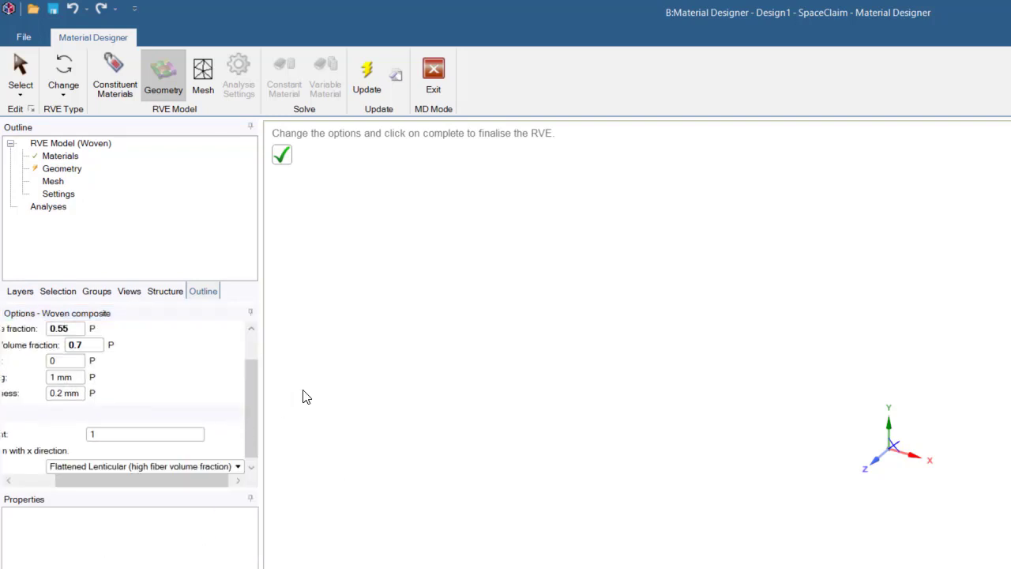
{"action": "left_click", "coordinate": [281, 155]}
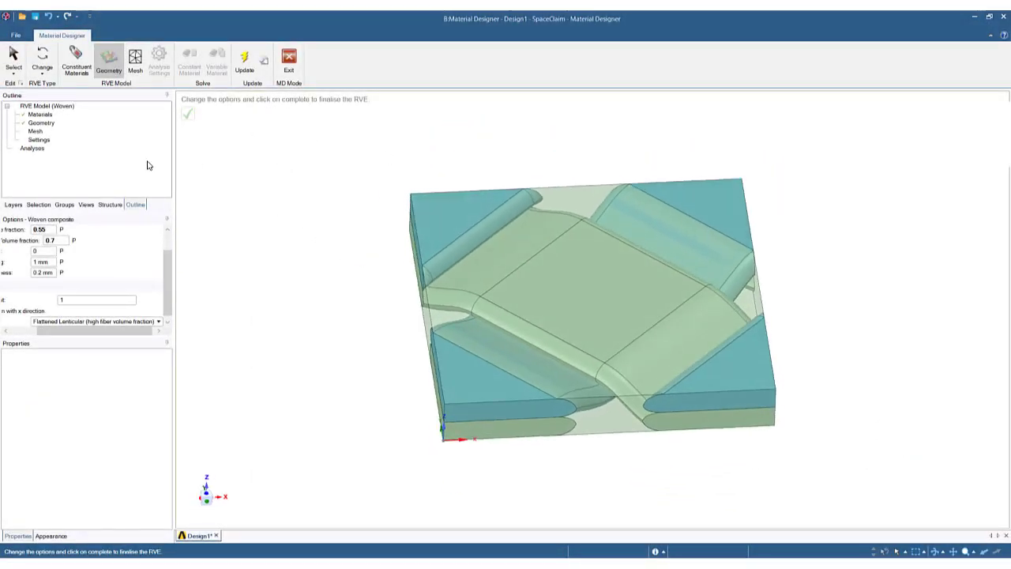
Mesh the woven RVE and define a variable evaluation over Shear Angle with values -30-30
{"action": "left_click", "coordinate": [134, 62]}
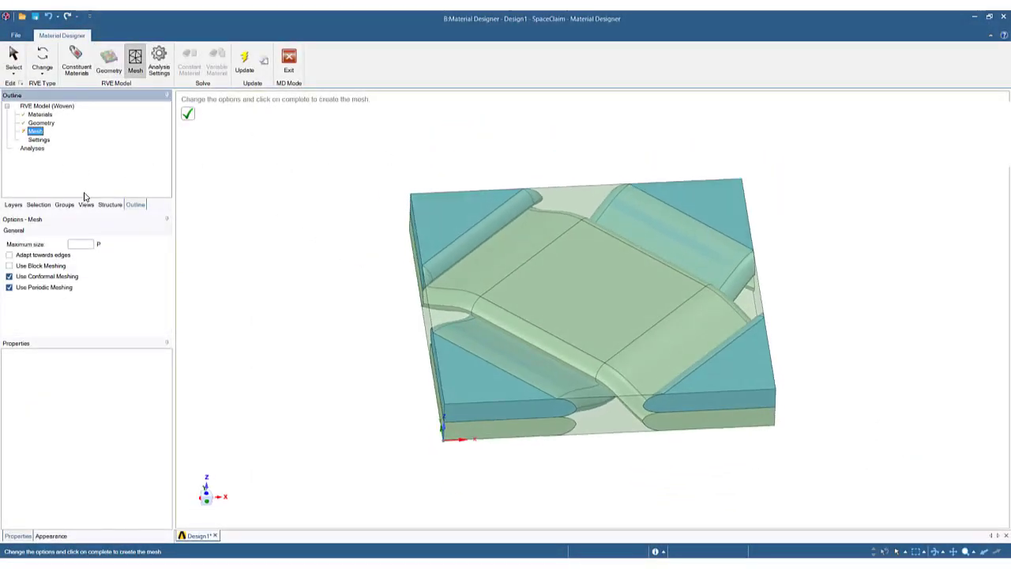
{"action": "left_click", "coordinate": [216, 60]}
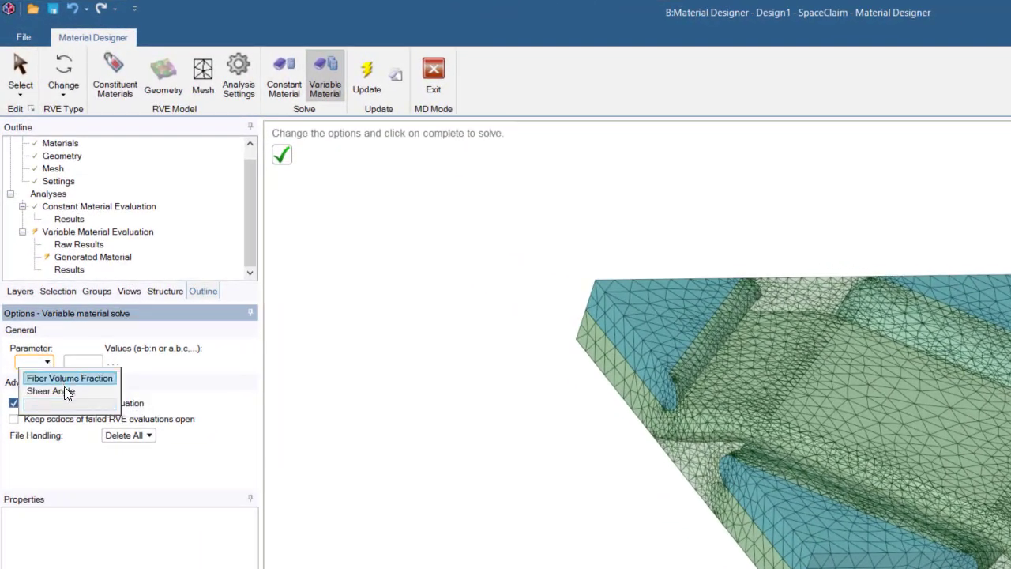
{"action": "left_click", "coordinate": [49, 392]}
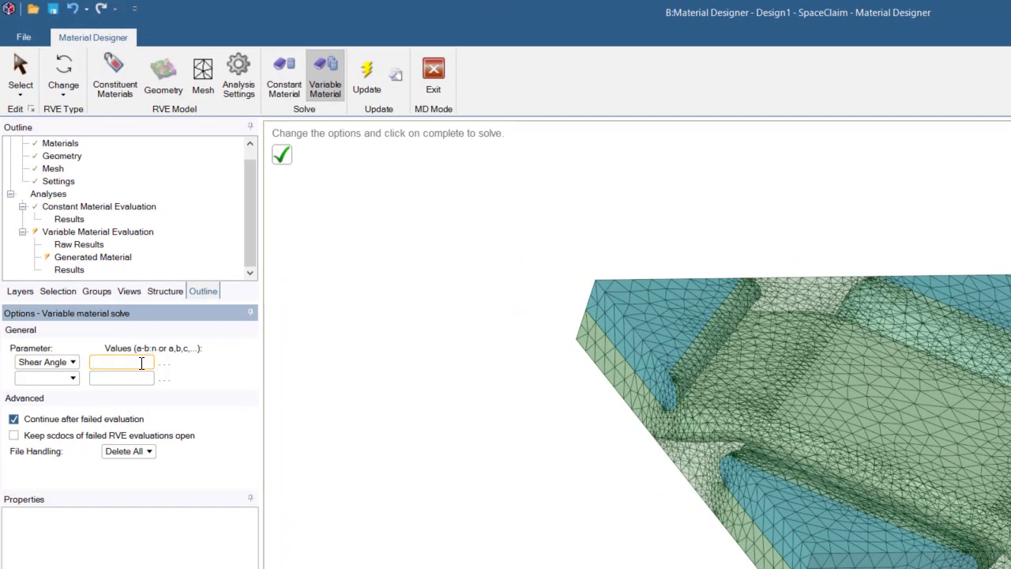
{"action": "type", "text": "-30-30:5"}
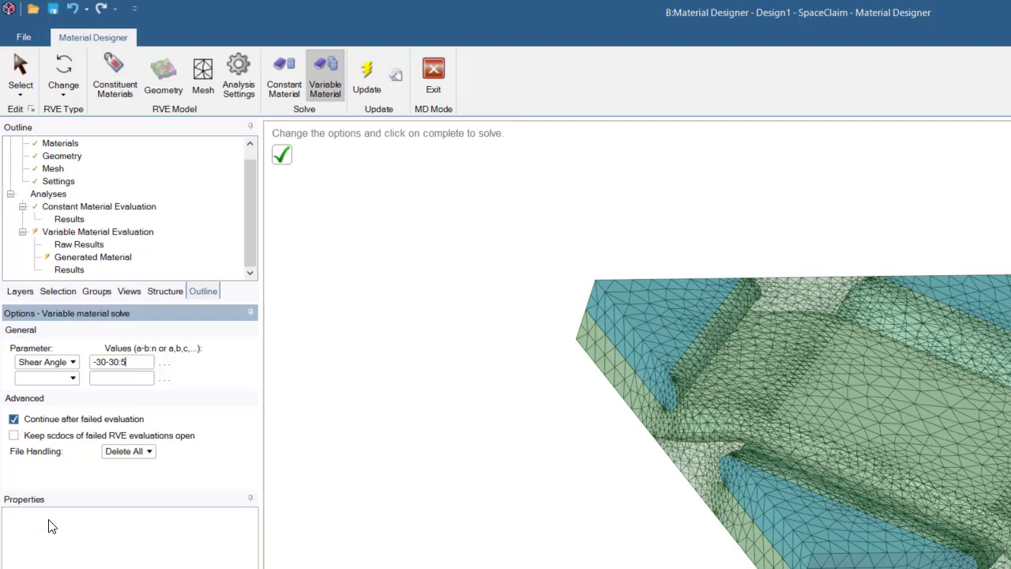
Run the shear-angle sweep, then add an ACP (Pre) system and create its geometry
{"action": "left_click", "coordinate": [281, 154]}
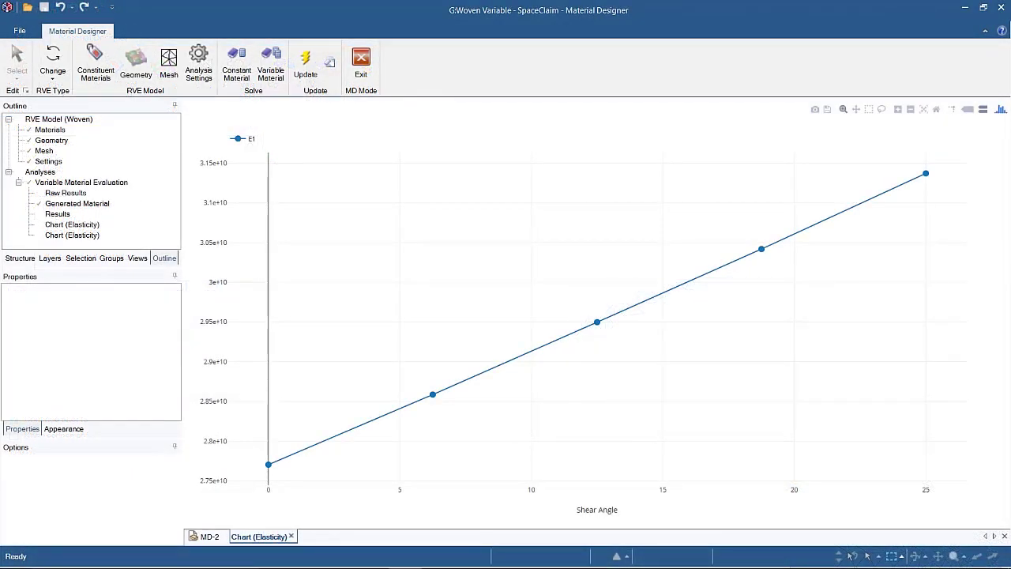
{"action": "left_click", "coordinate": [323, 537]}
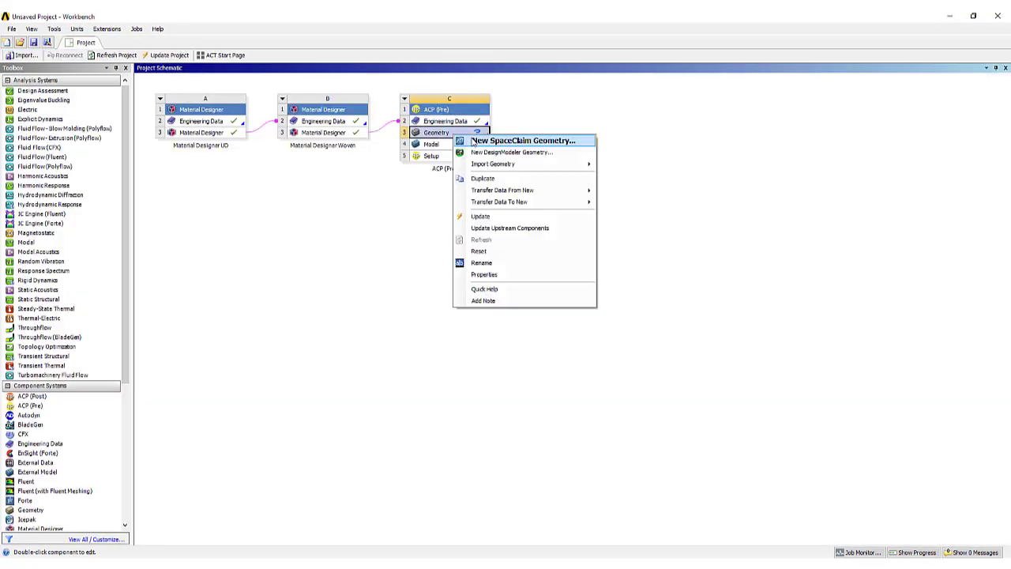
{"action": "left_click", "coordinate": [449, 156]}
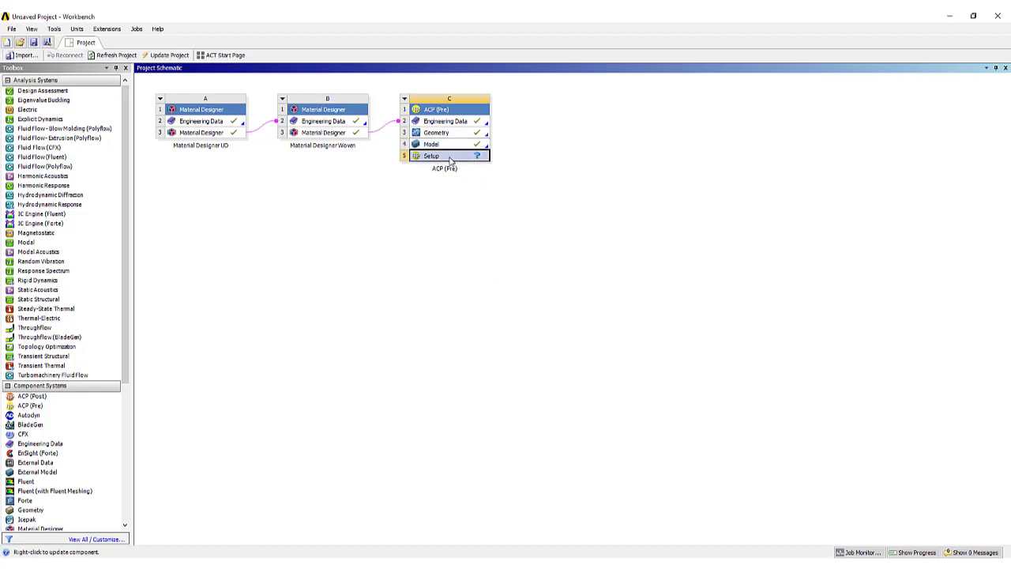
Enable draping on the dome's woven modeling ply in ACP-Pre
{"action": "double_click", "coordinate": [430, 156]}
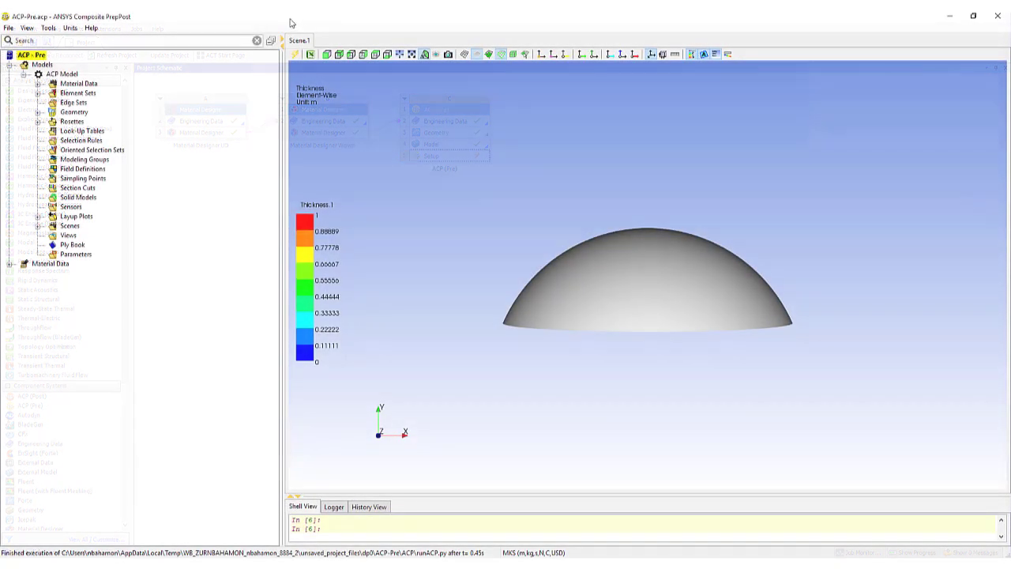
{"action": "left_click", "coordinate": [38, 82]}
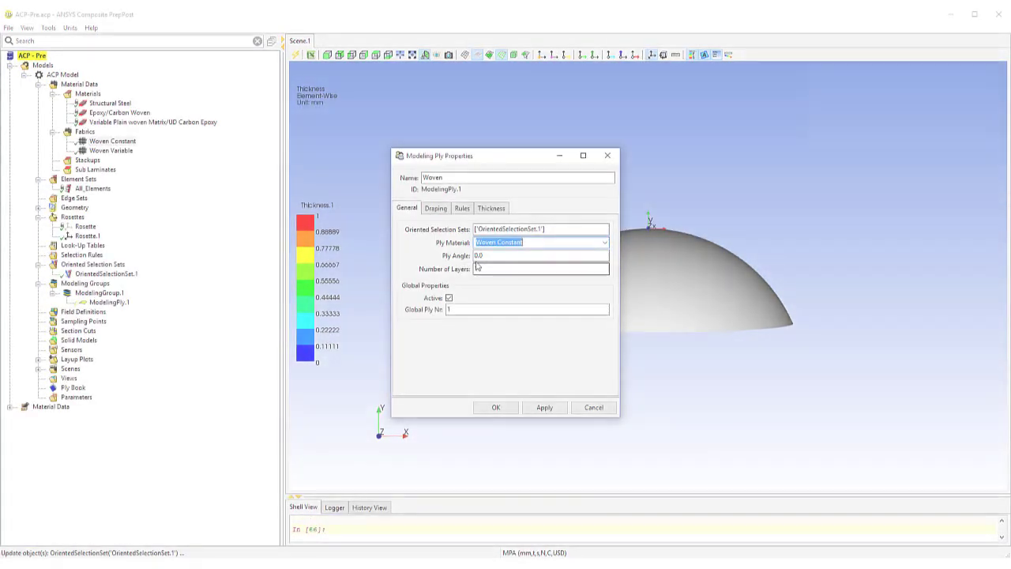
{"action": "left_click", "coordinate": [436, 209]}
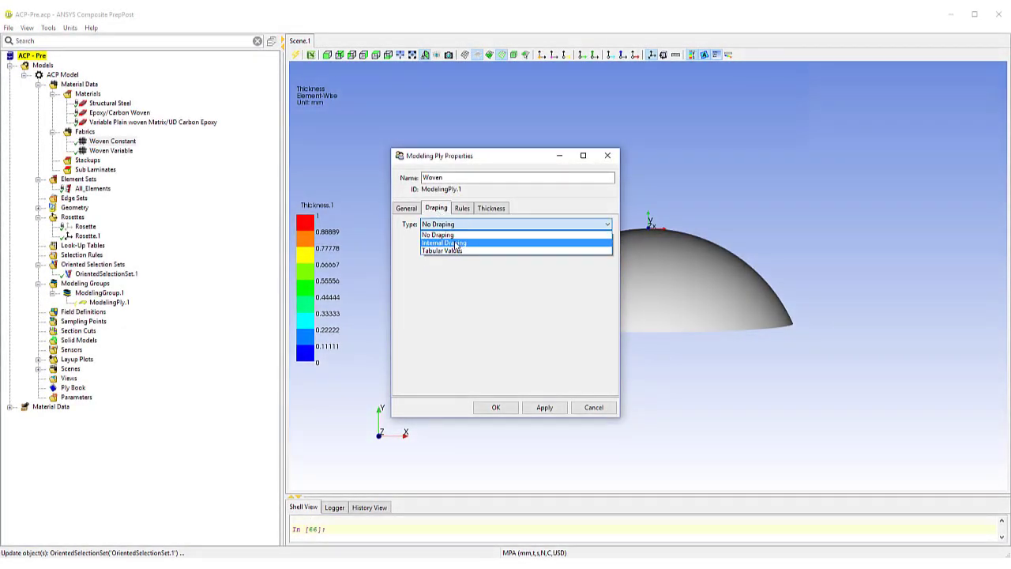
{"action": "left_click", "coordinate": [442, 243]}
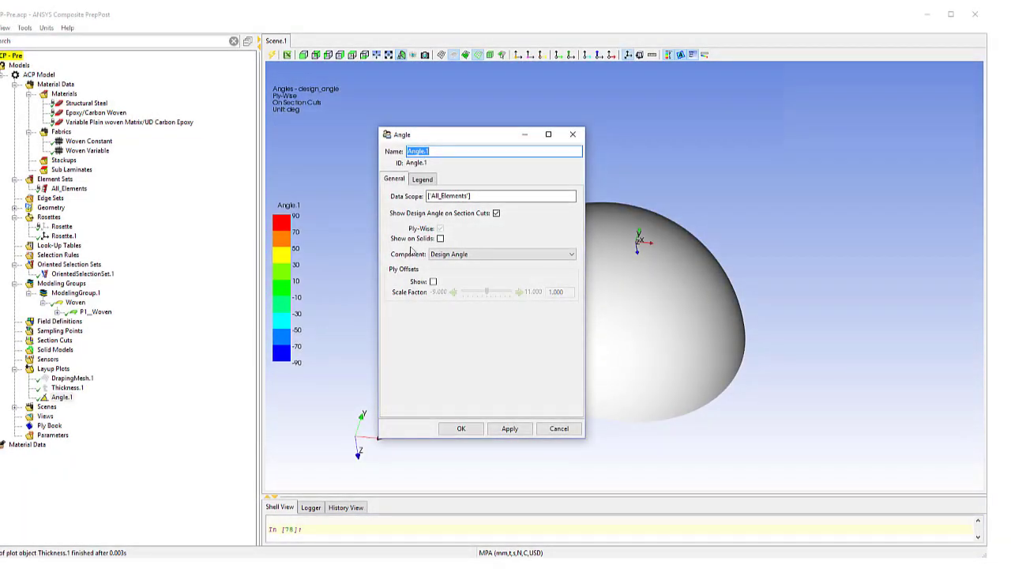
Create an angle plot showing the Draped Shear Angle component
{"action": "left_click", "coordinate": [502, 252]}
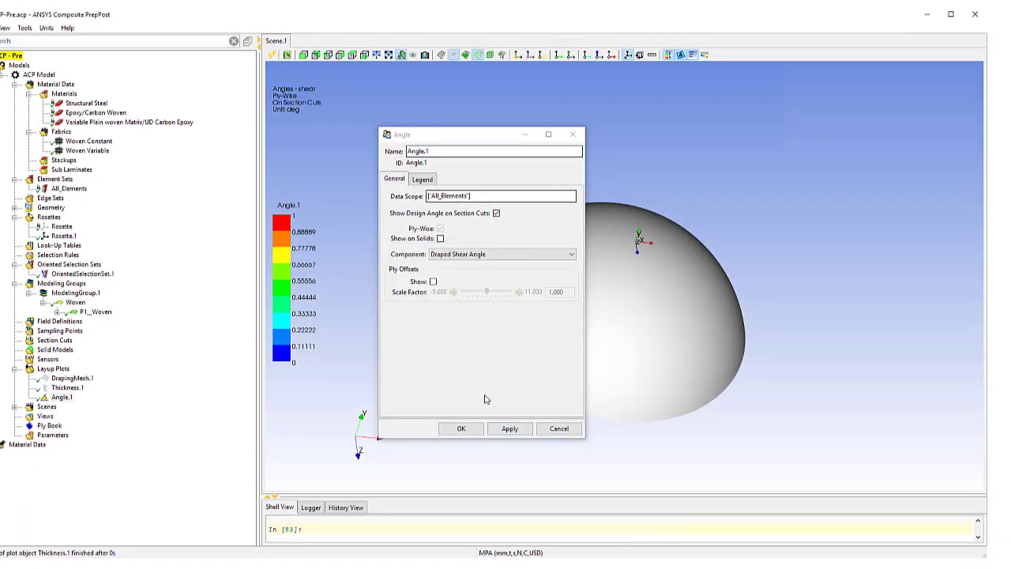
{"action": "left_click", "coordinate": [461, 428]}
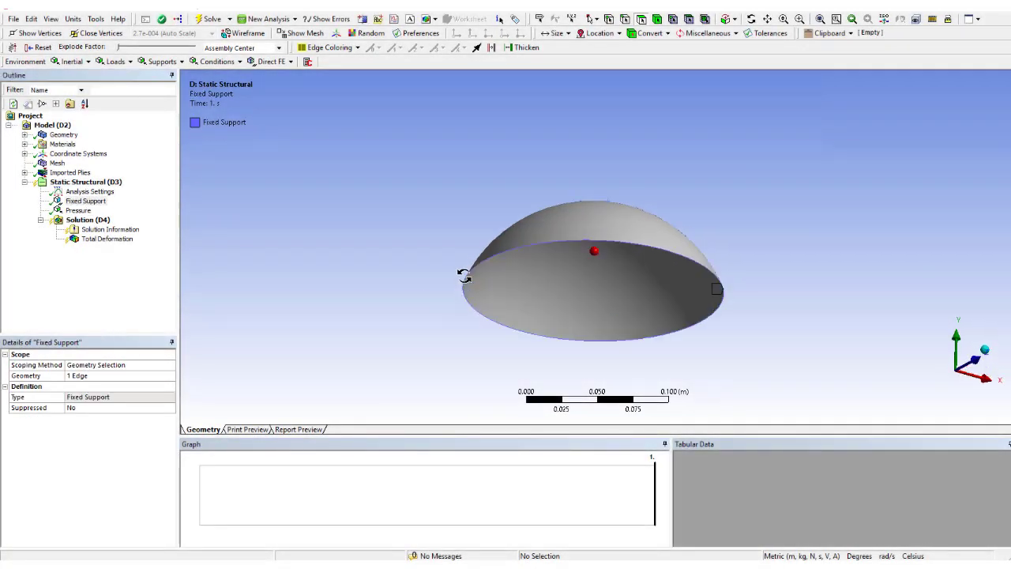
Set the ply material to Woven Constant and refresh the draped shear-angle contour
{"action": "left_click", "coordinate": [79, 210]}
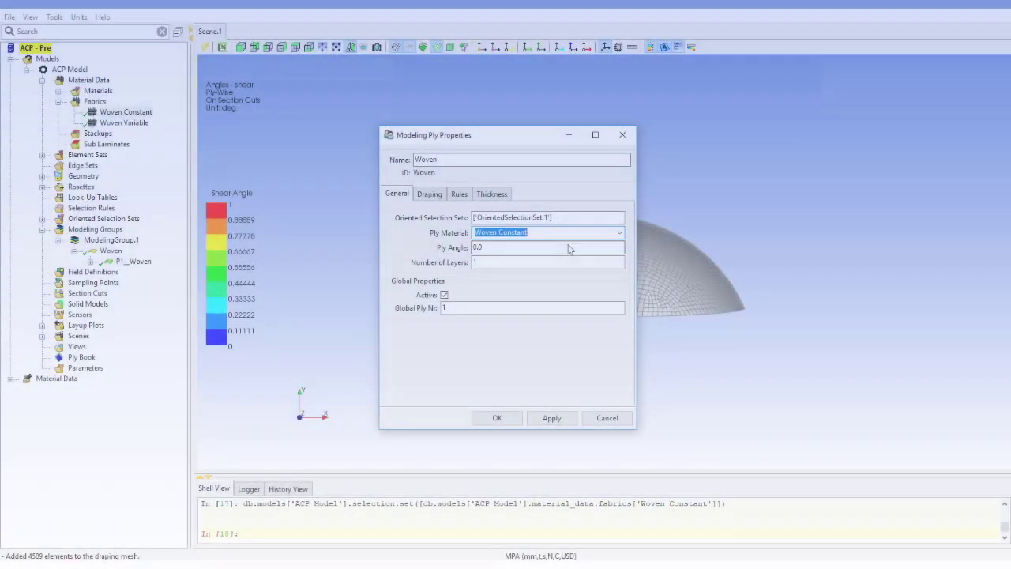
{"action": "left_click", "coordinate": [496, 417]}
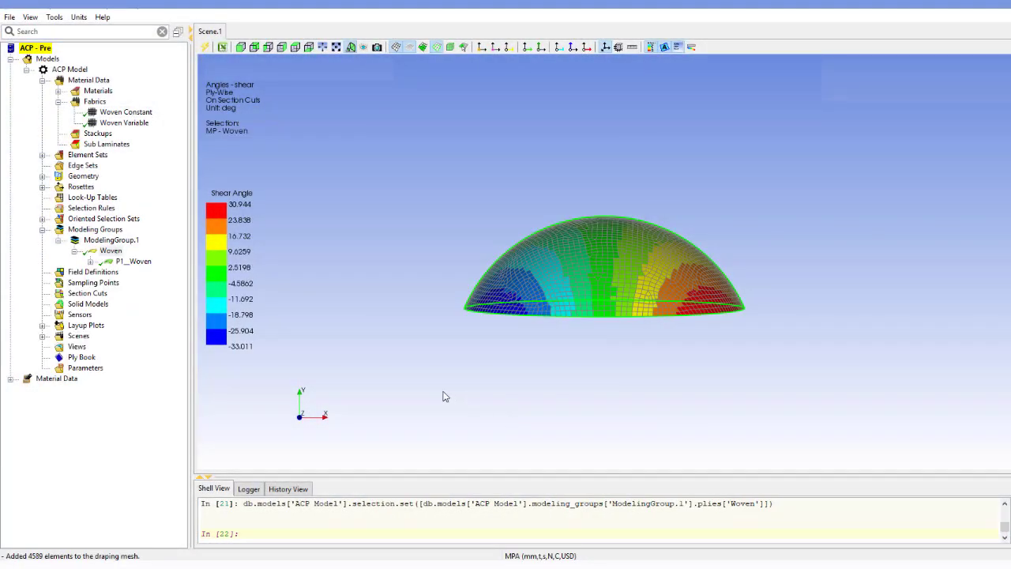